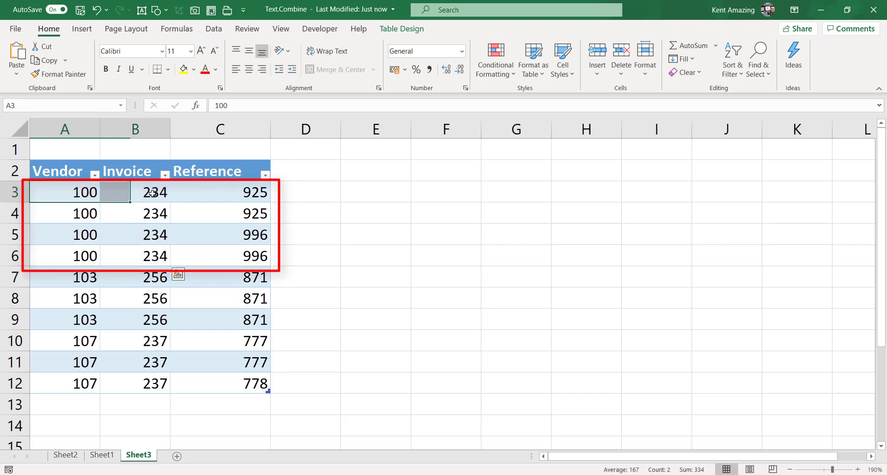
Step: Copy vendor 100, invoice 234 to E3 and edit G3 to read 925, 996
click(375, 191)
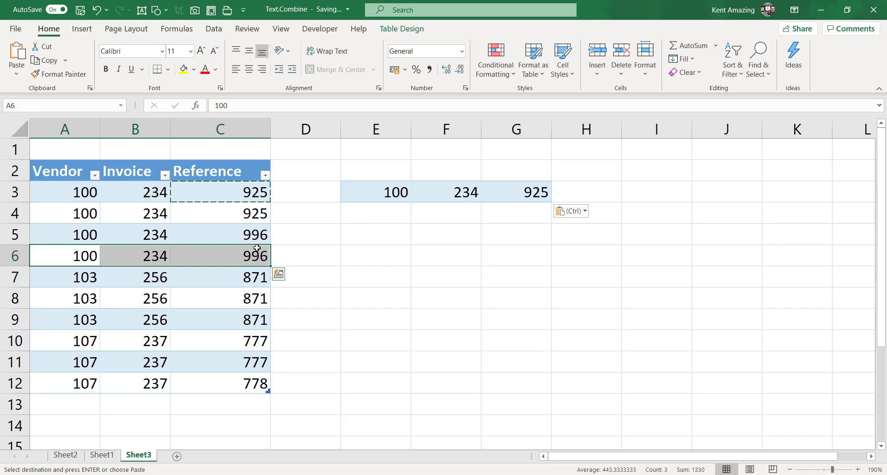
click(516, 191)
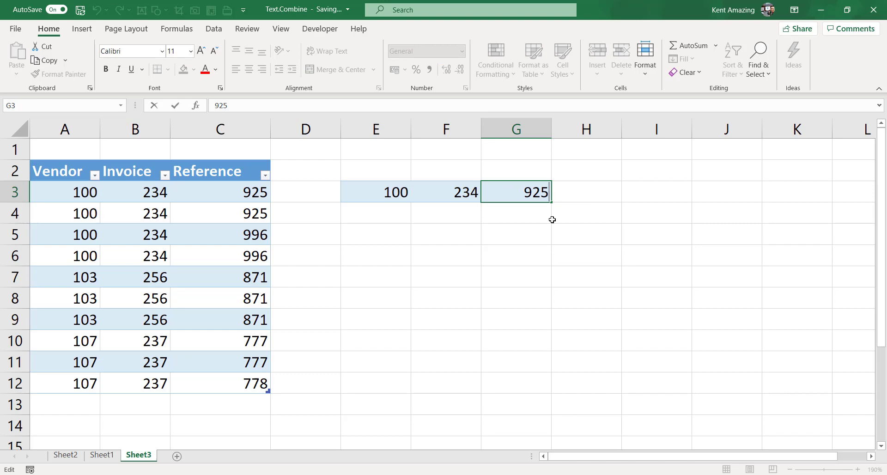
text(, 996)
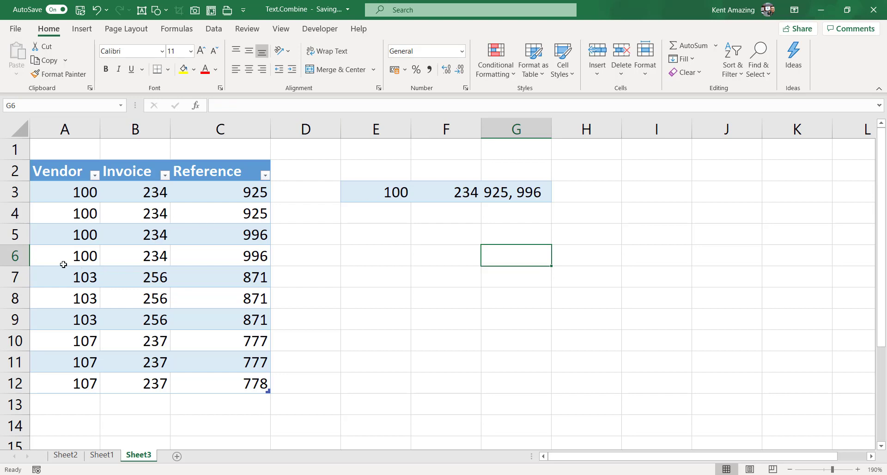
Step: Add vendor 103, invoice 256 with reference 871 as the second summary row
click(65, 256)
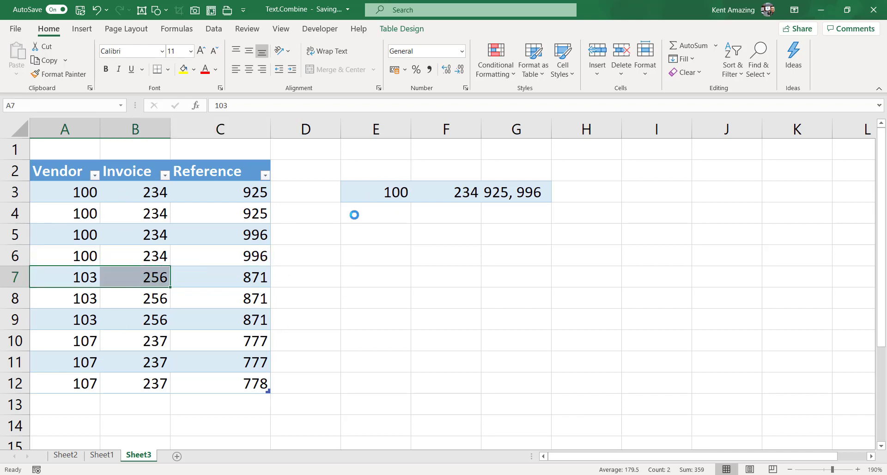
click(375, 214)
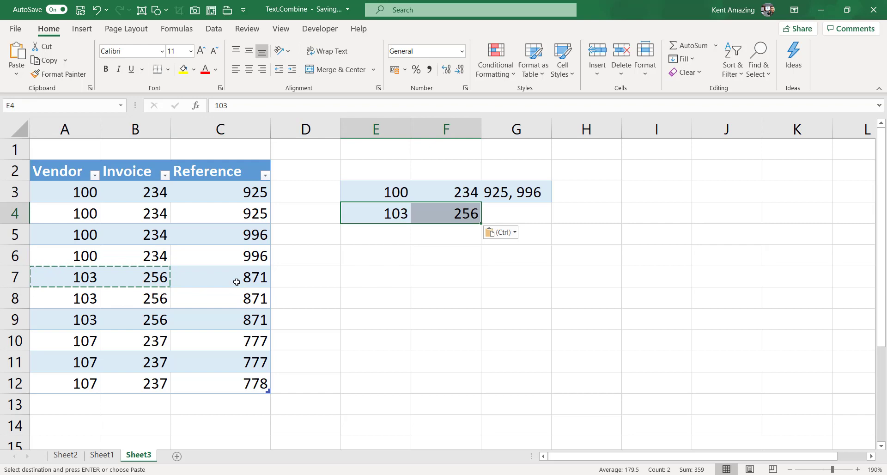
click(220, 277)
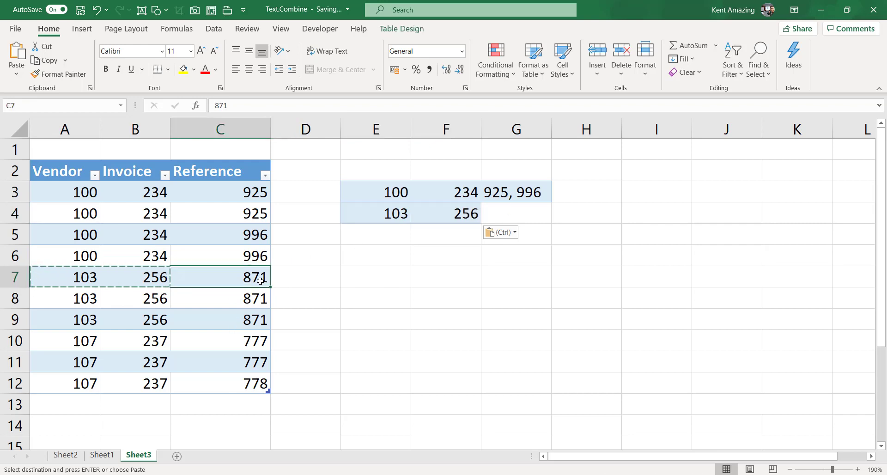
click(516, 213)
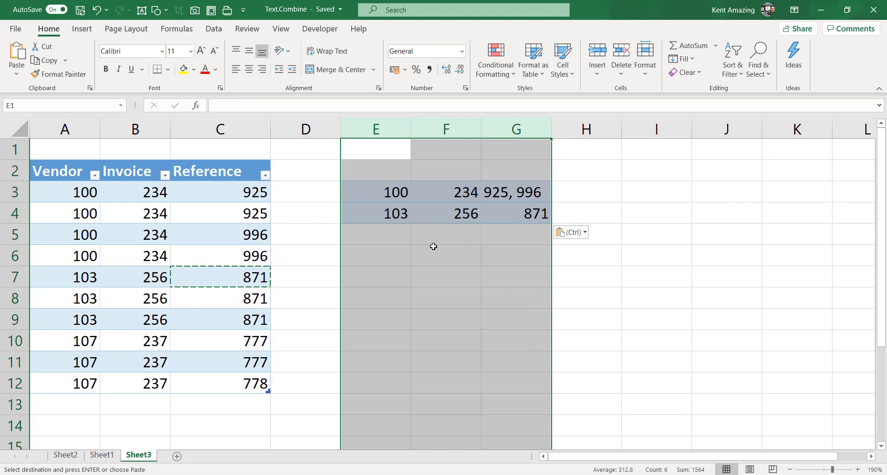
mouse_move(366, 145)
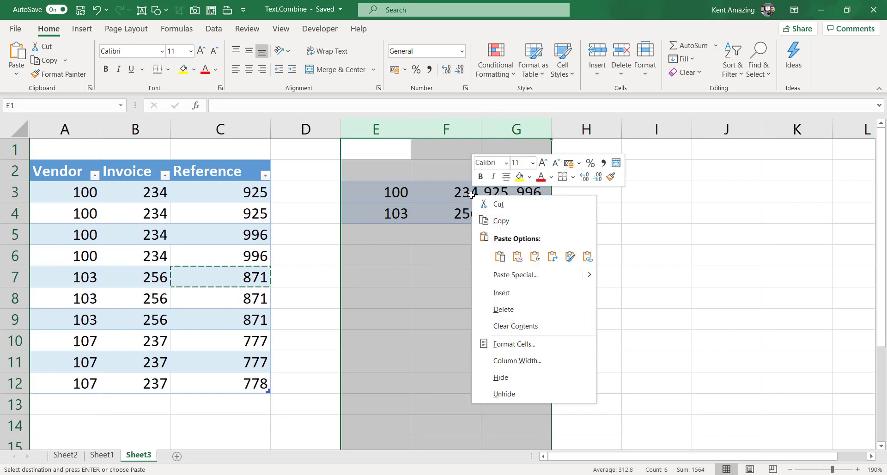
Step: Dismiss the shortcut menu, select a cell in the invoice table and show the Data tools
click(499, 256)
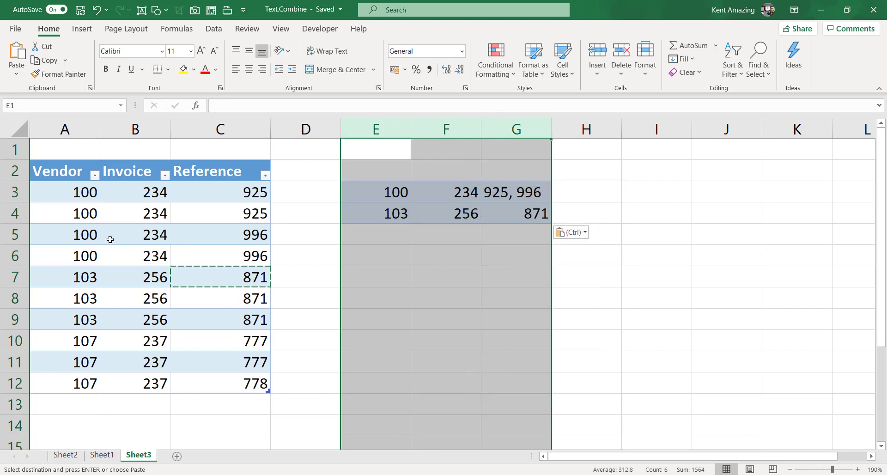
click(135, 234)
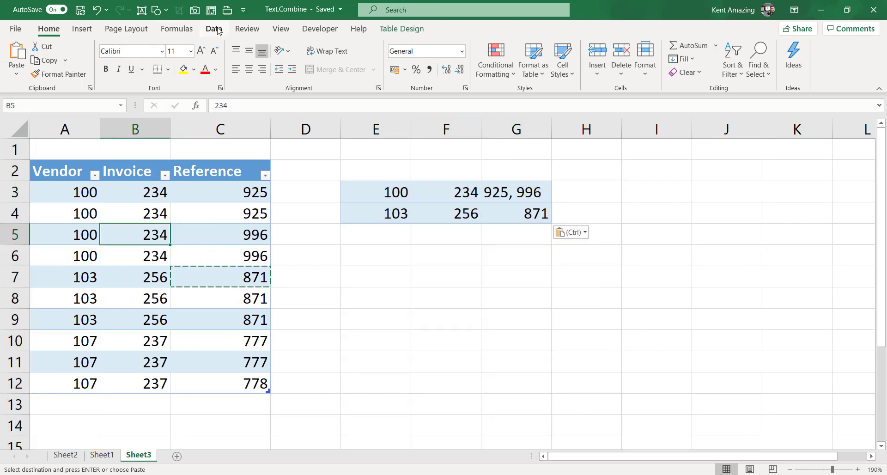
click(213, 29)
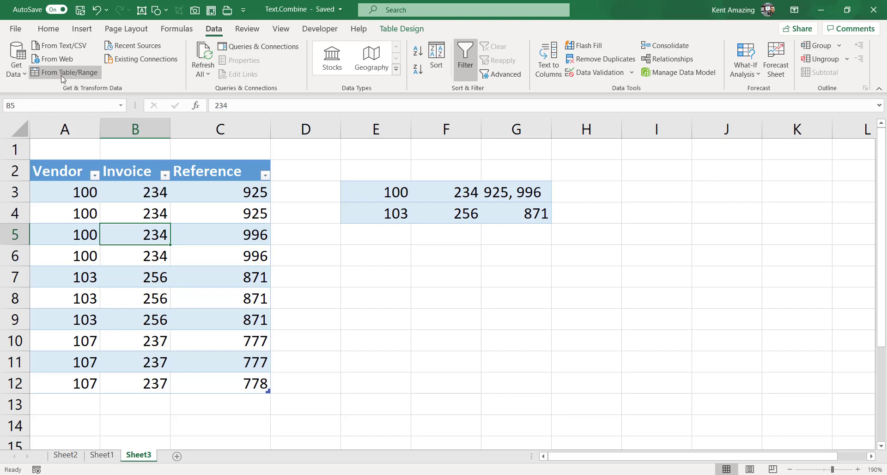
Step: Load the invoice table into Power Query via From Table/Range
click(65, 72)
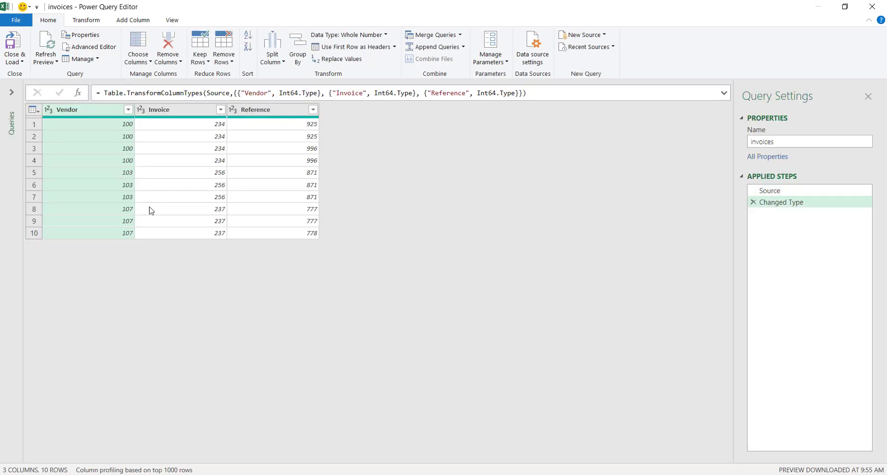
mouse_move(95, 234)
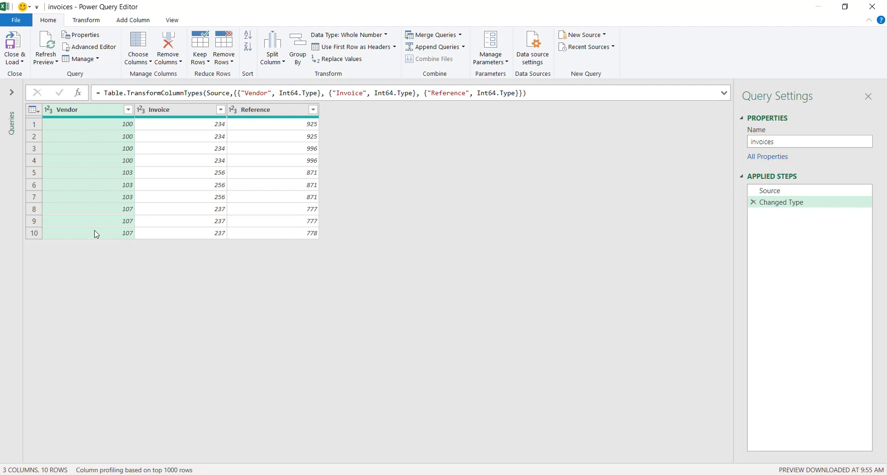
mouse_move(190, 110)
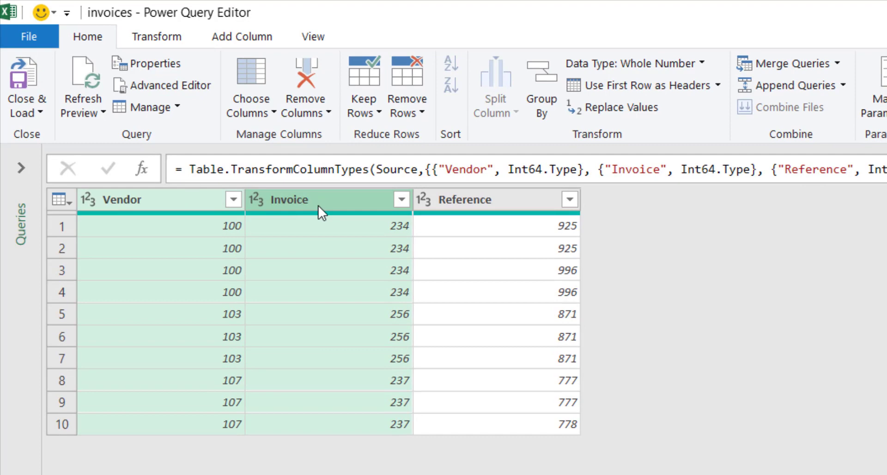
mouse_move(542, 85)
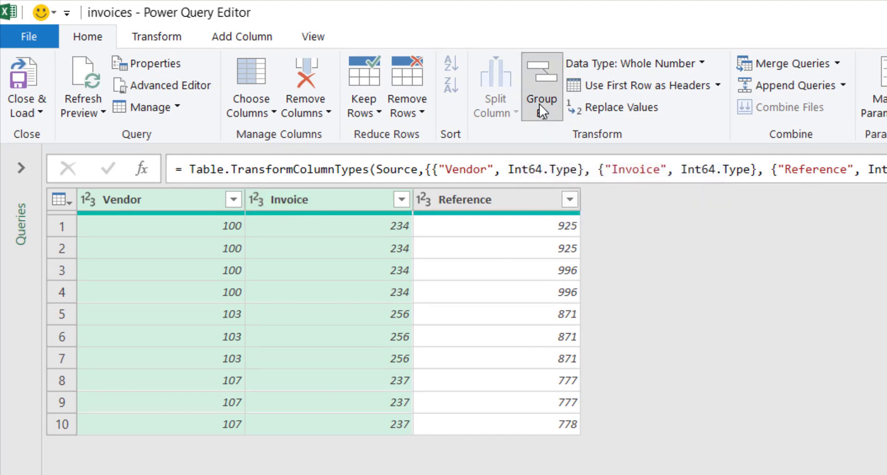
Step: Group by Vendor and Invoice with the new column named Detail instead of Count
click(540, 85)
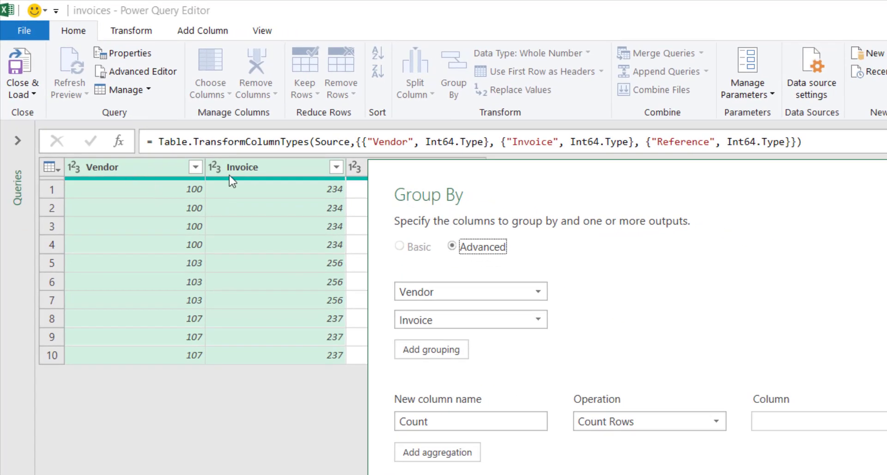
mouse_move(167, 186)
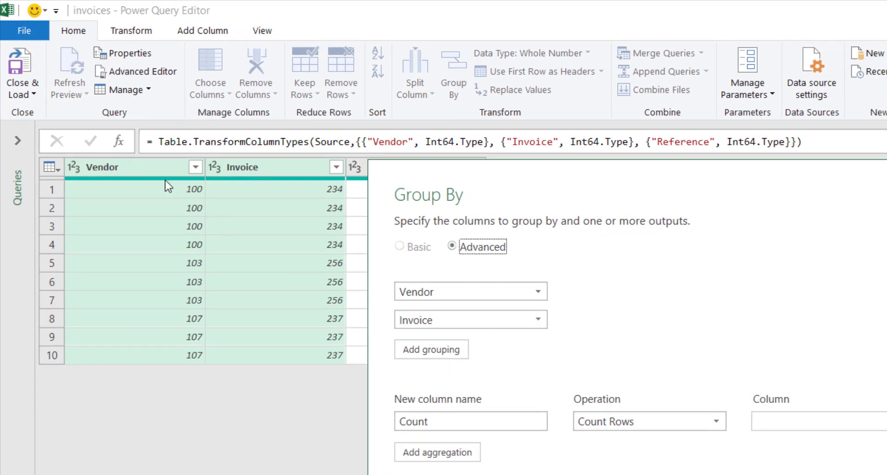
mouse_move(330, 211)
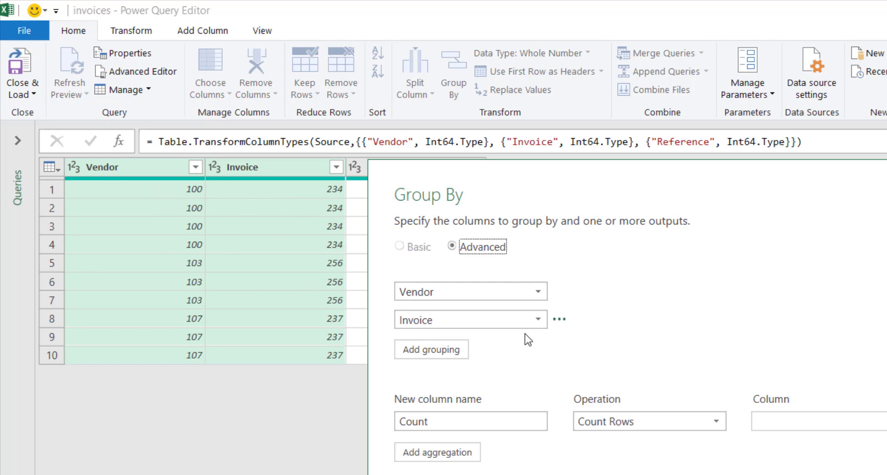
click(471, 421)
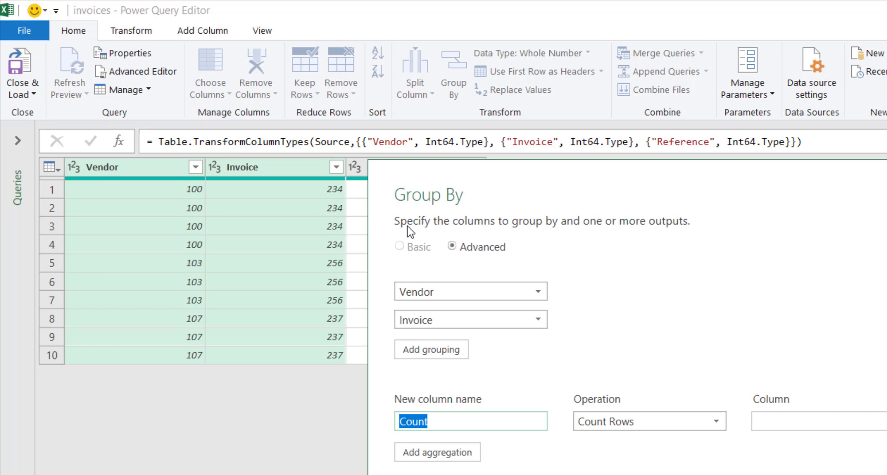
text(Detail)
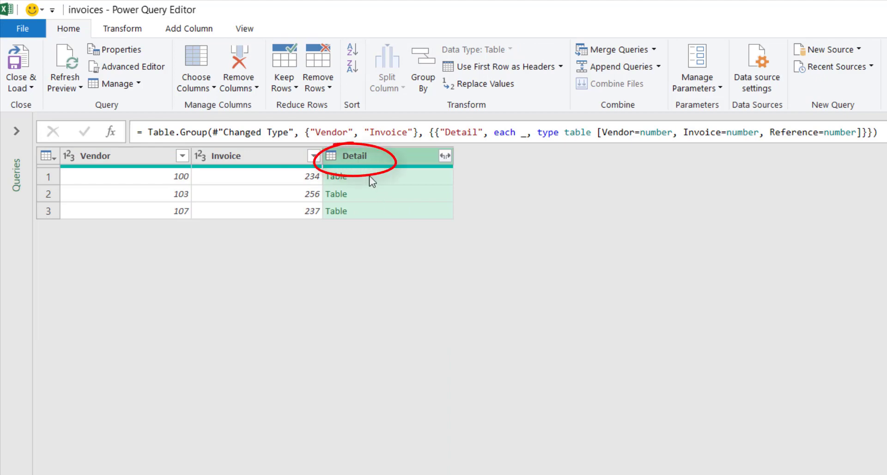
mouse_move(371, 166)
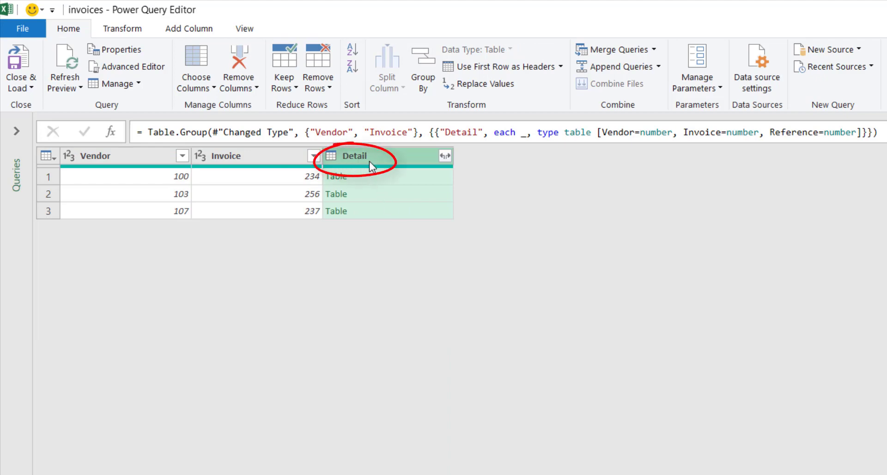
mouse_move(383, 183)
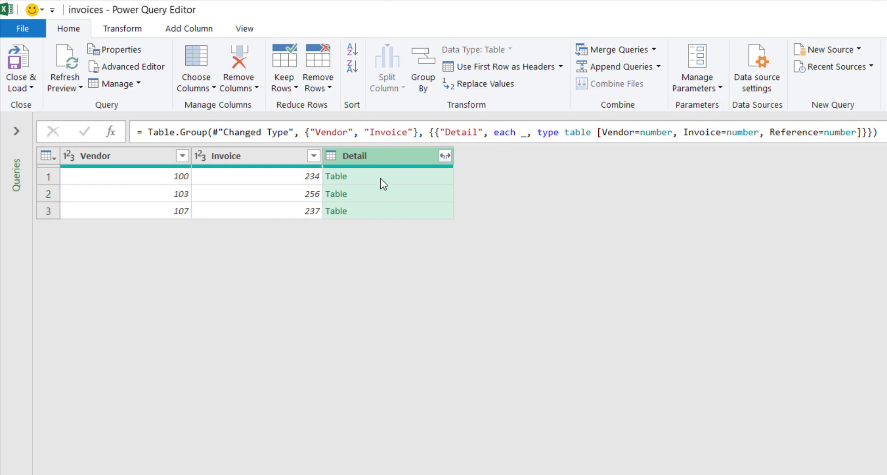
mouse_move(386, 183)
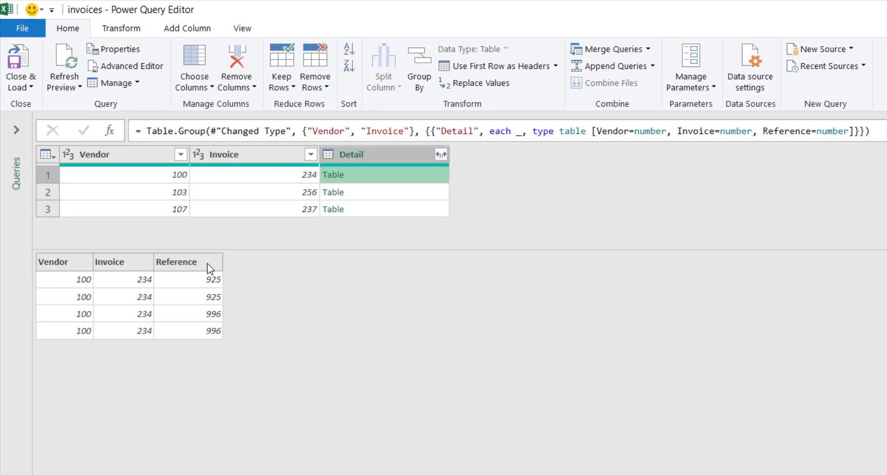
mouse_move(49, 295)
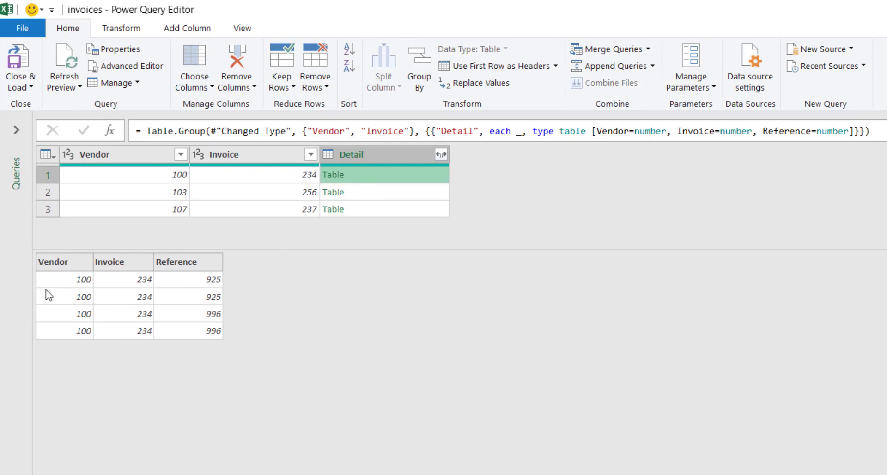
mouse_move(81, 274)
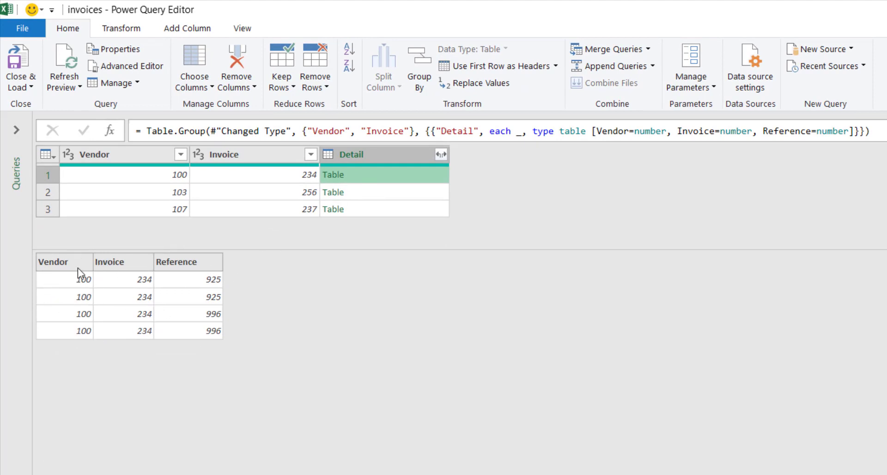
mouse_move(115, 347)
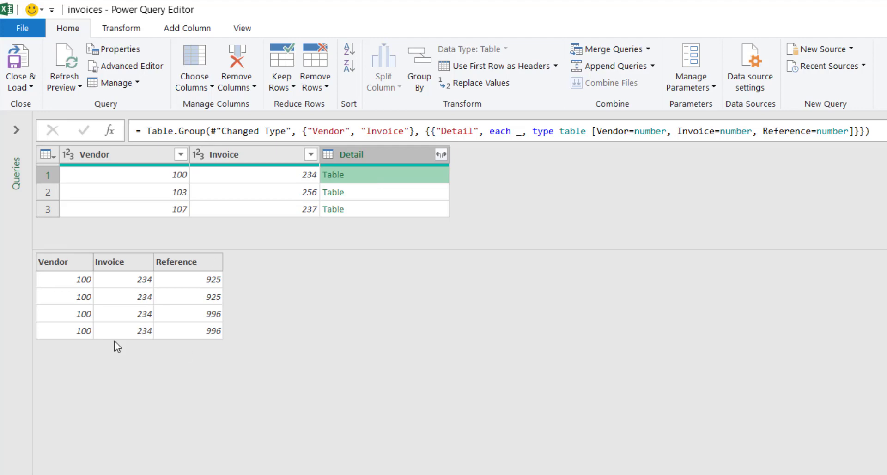
mouse_move(45, 358)
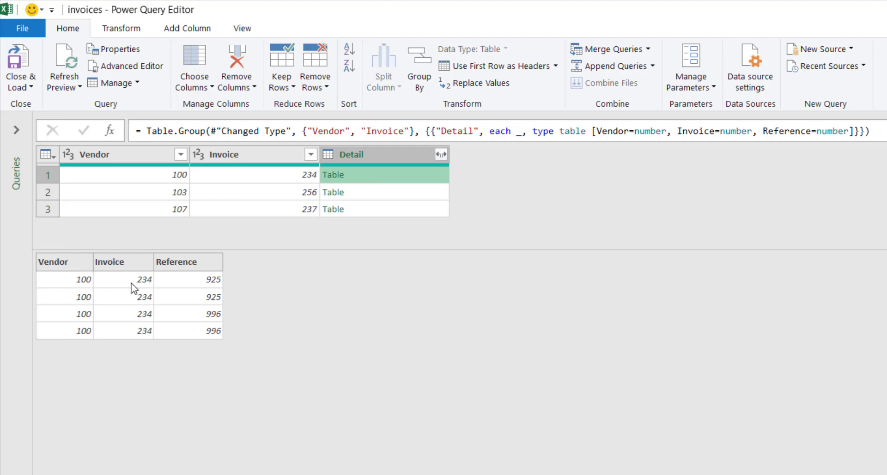
mouse_move(168, 296)
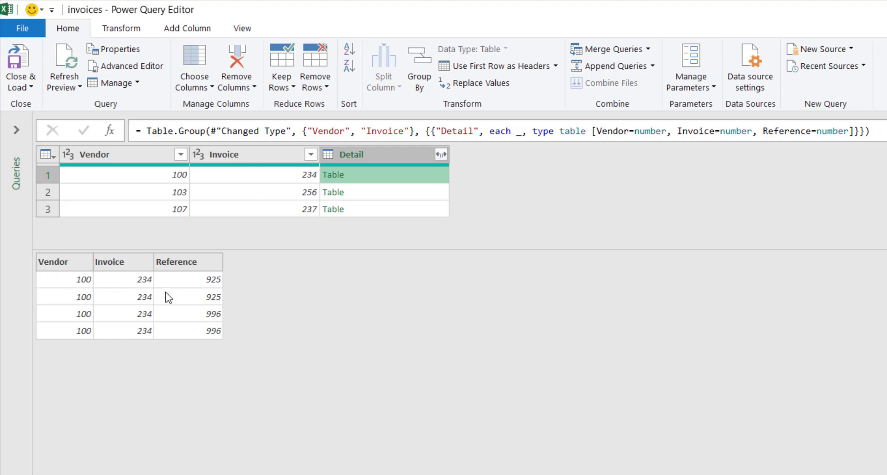
mouse_move(215, 244)
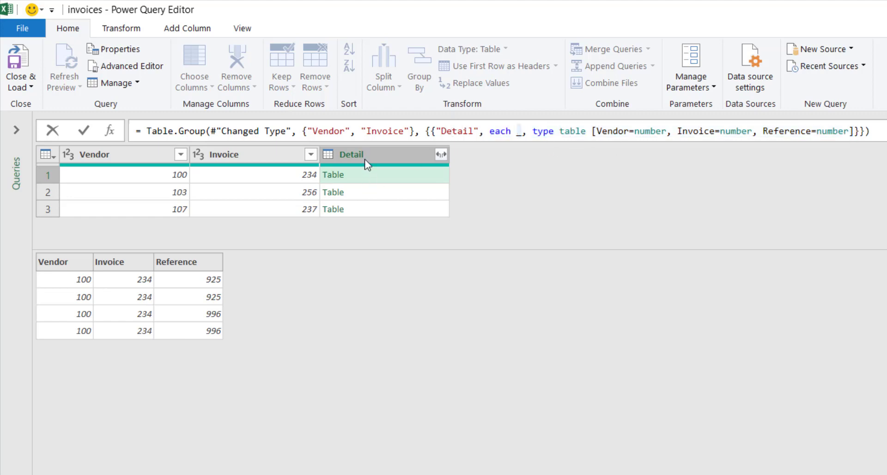
mouse_move(191, 266)
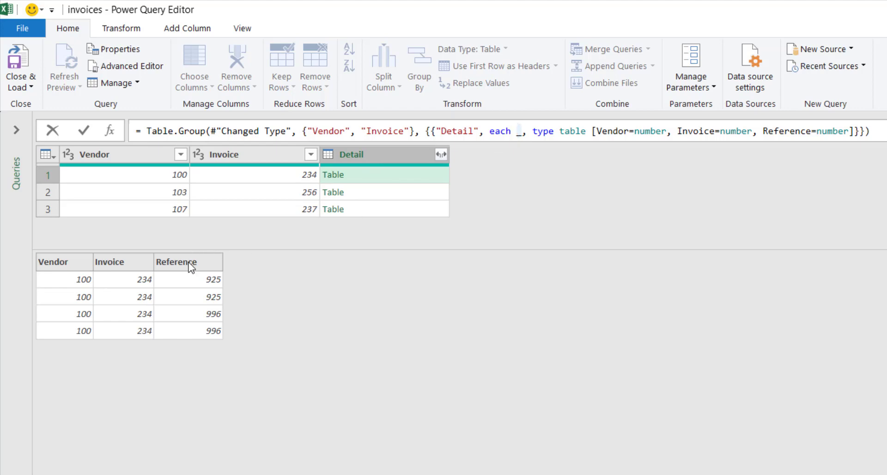
mouse_move(700, 382)
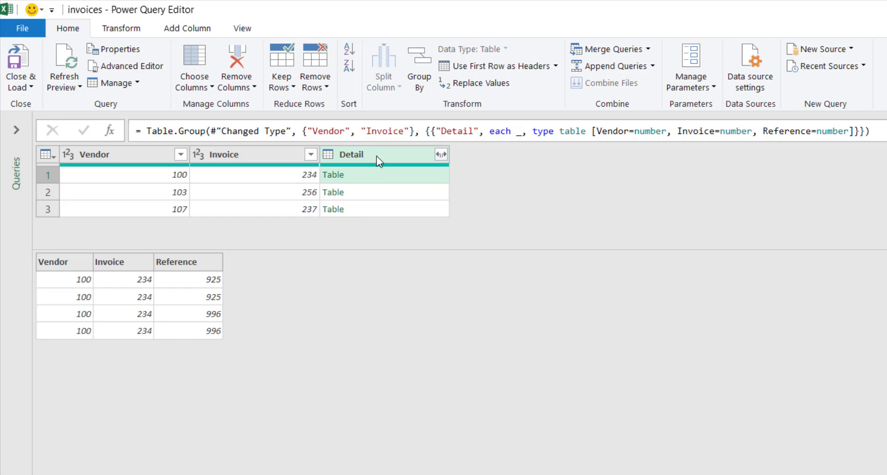
mouse_move(370, 162)
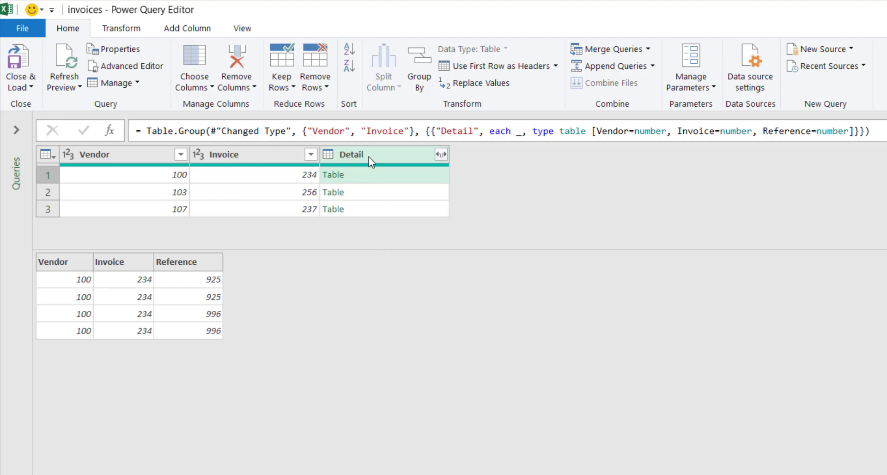
Step: Show the Add Column commands for the grouped query
click(187, 28)
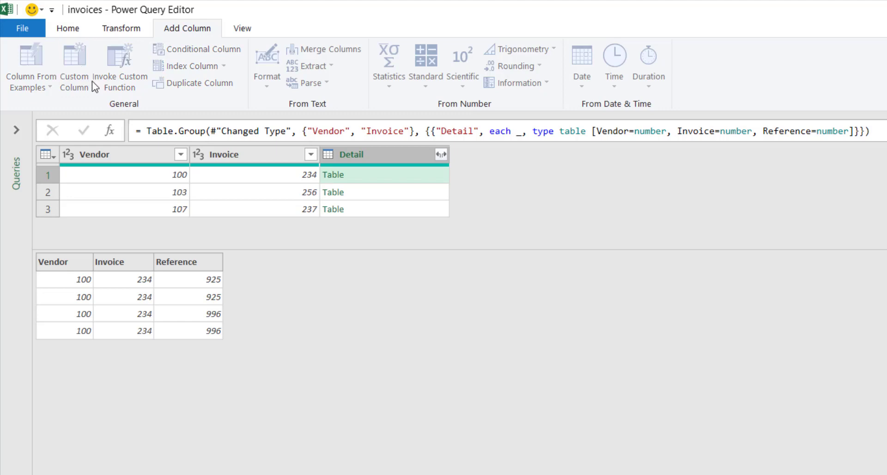
Step: Start a custom column with formula Table.Column([Detail],"Reference")
click(74, 65)
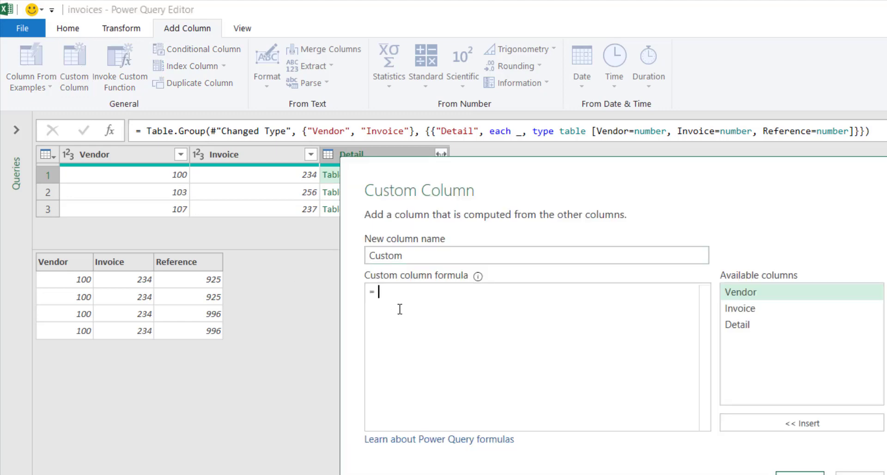
text(tab)
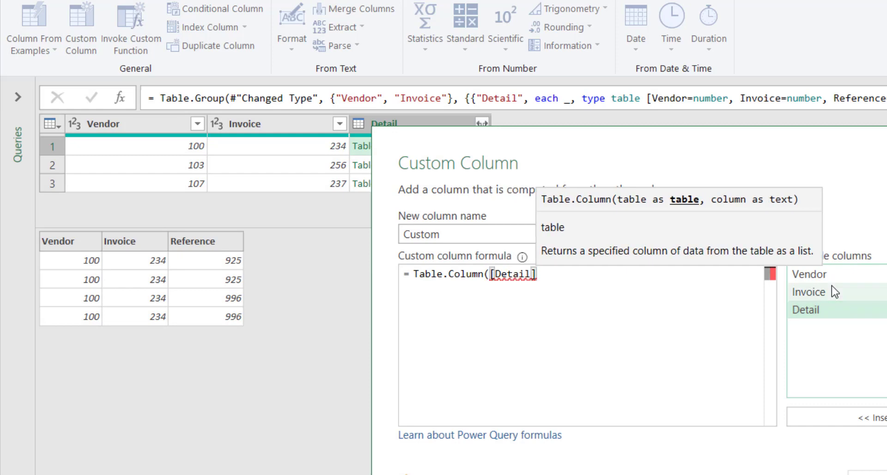
text(,")
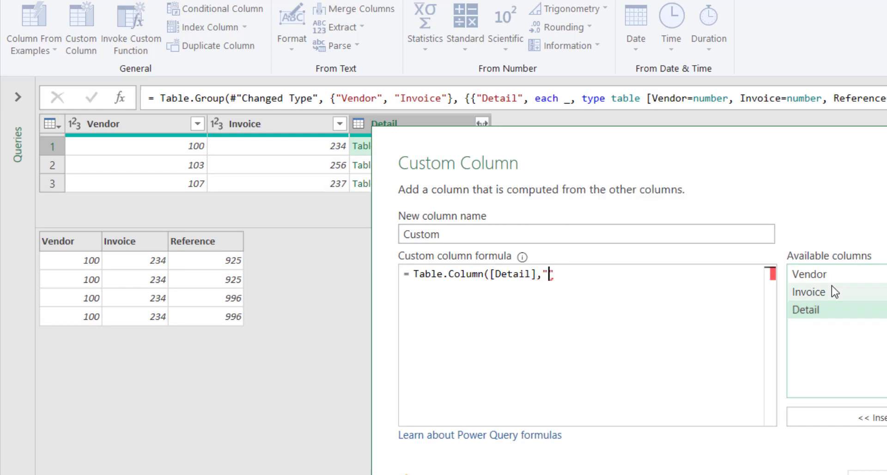
text(REference"))
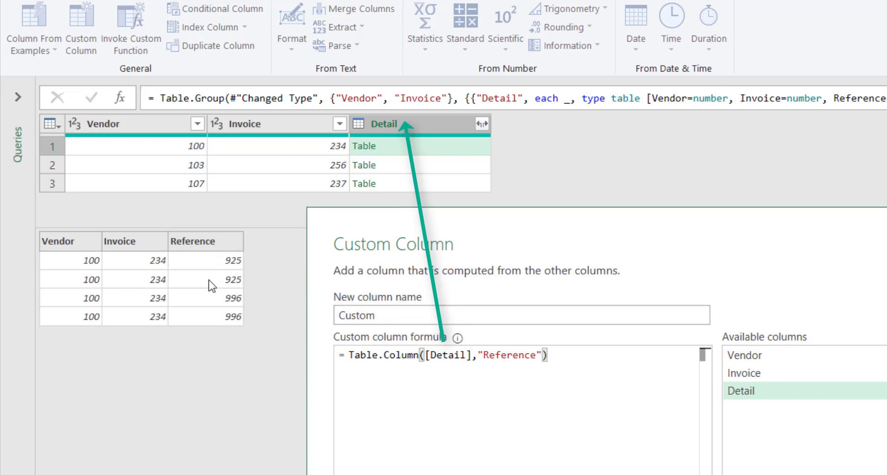
mouse_move(433, 135)
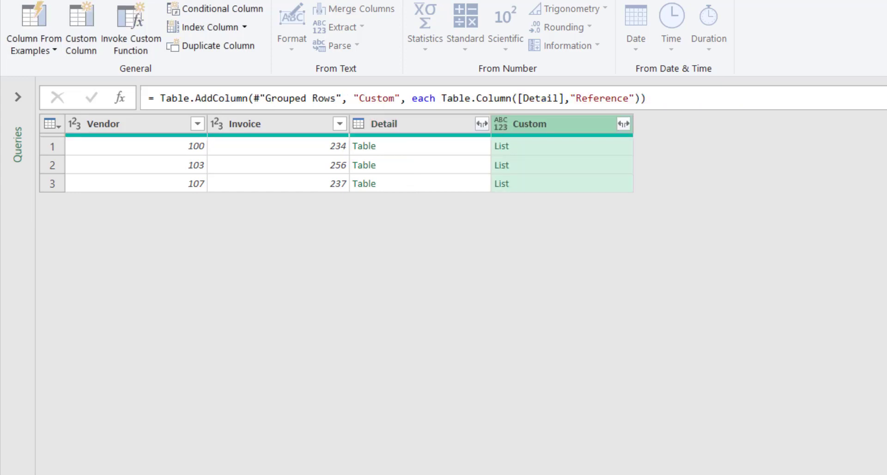
Step: Preview the first group's Reference list and look over the Remove Rows options
click(503, 146)
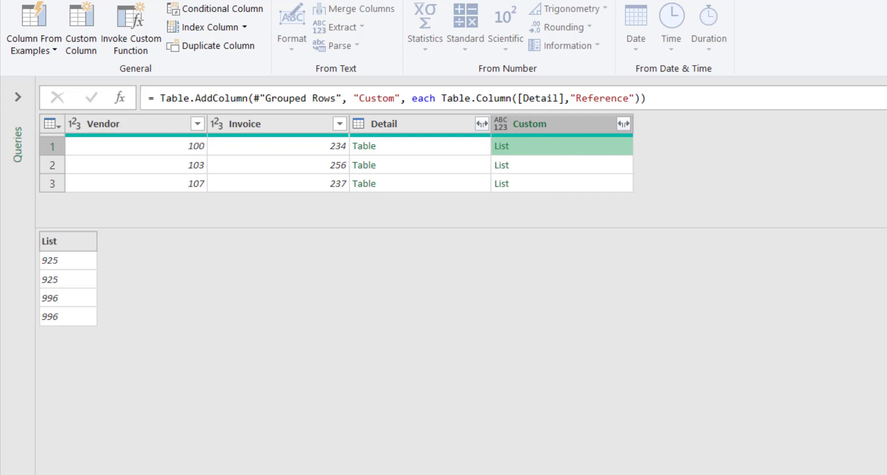
mouse_move(64, 295)
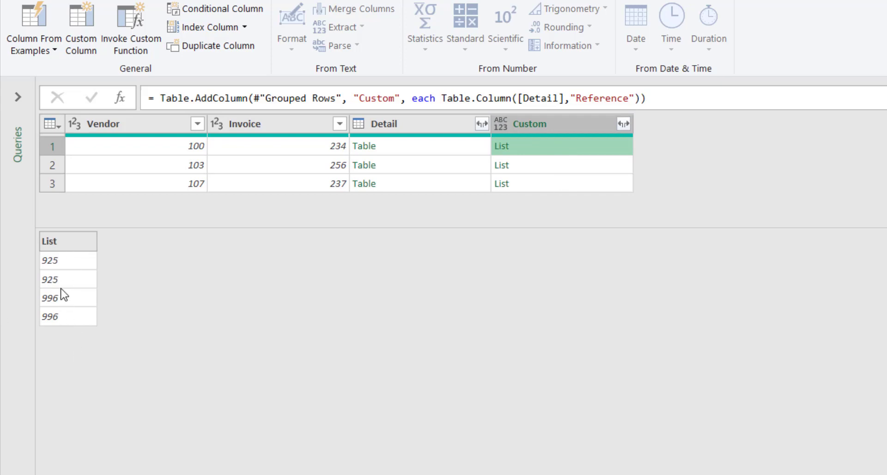
mouse_move(75, 305)
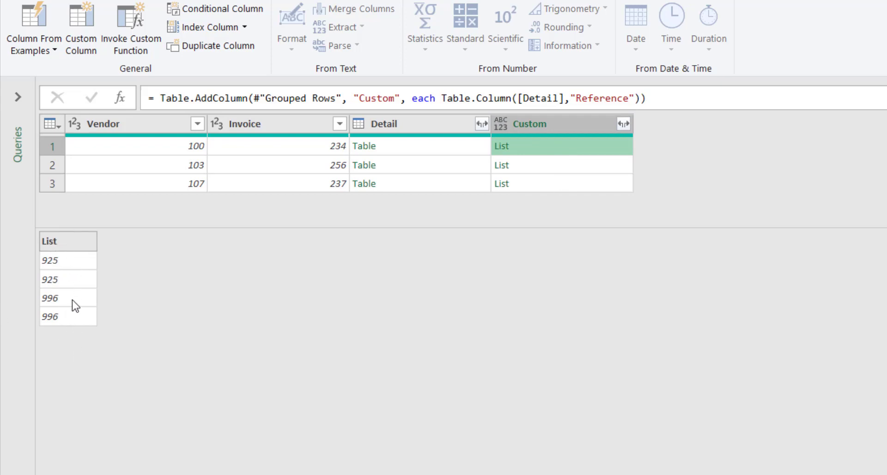
mouse_move(83, 341)
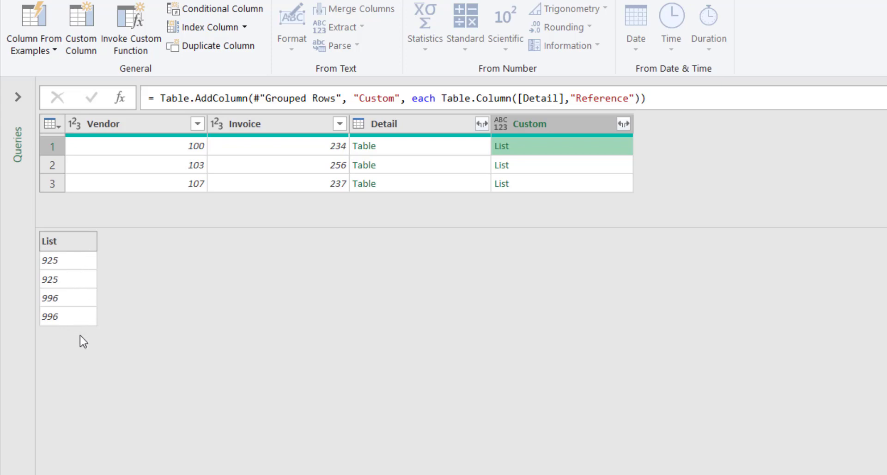
mouse_move(66, 267)
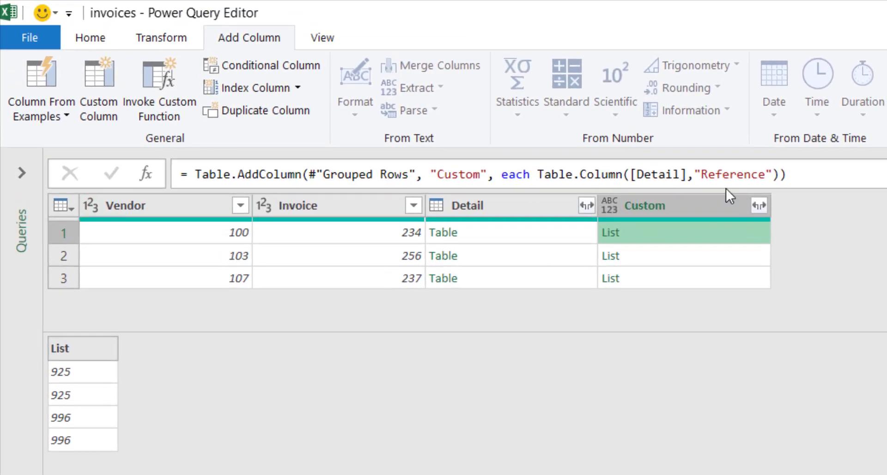
click(161, 37)
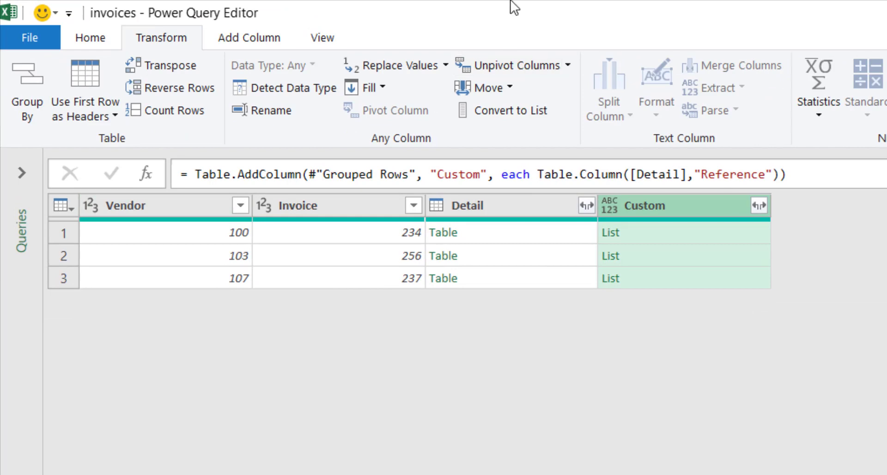
mouse_move(165, 65)
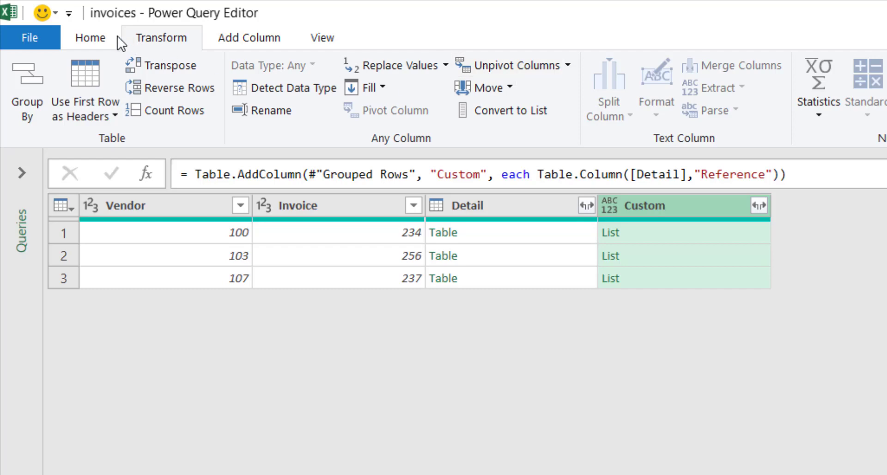
click(89, 37)
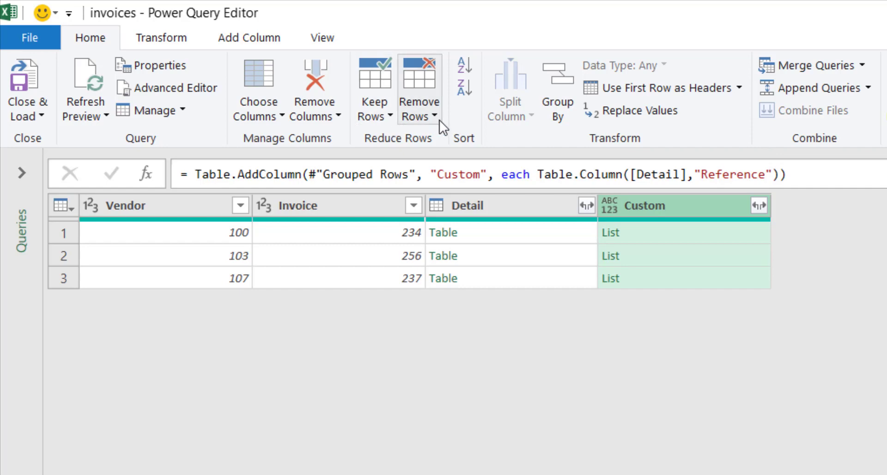
click(417, 110)
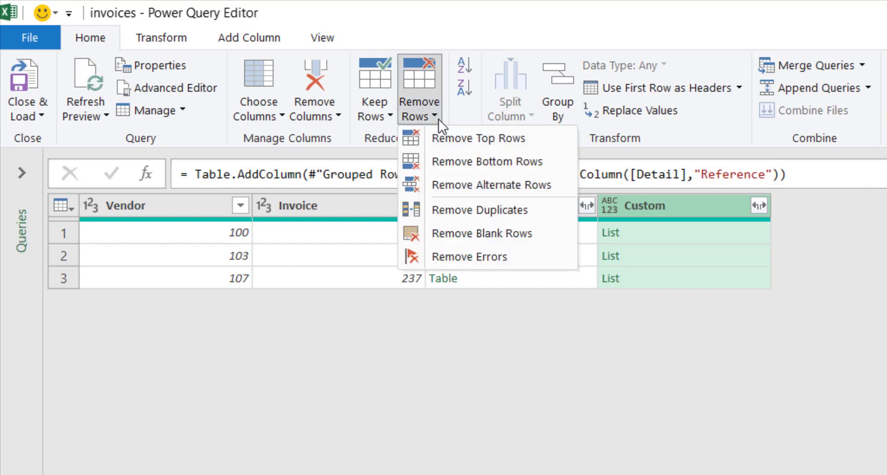
mouse_move(503, 219)
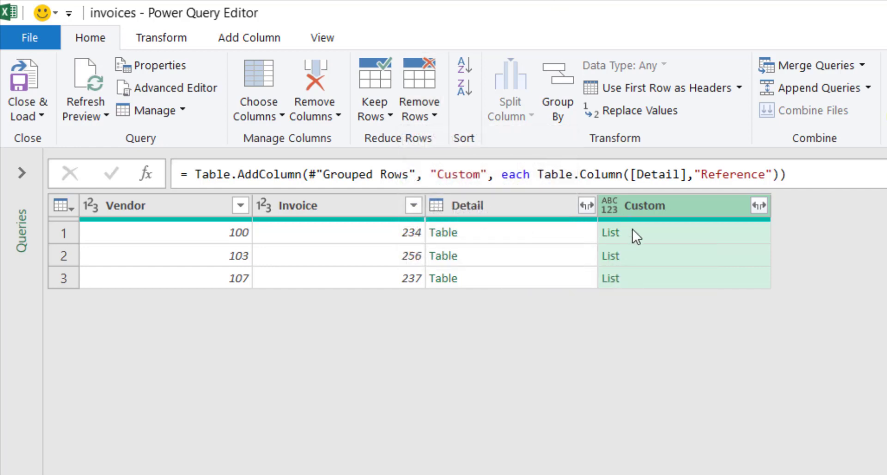
Step: Preview vendor 100's list again, showing 925, 925, 996, 996
click(611, 232)
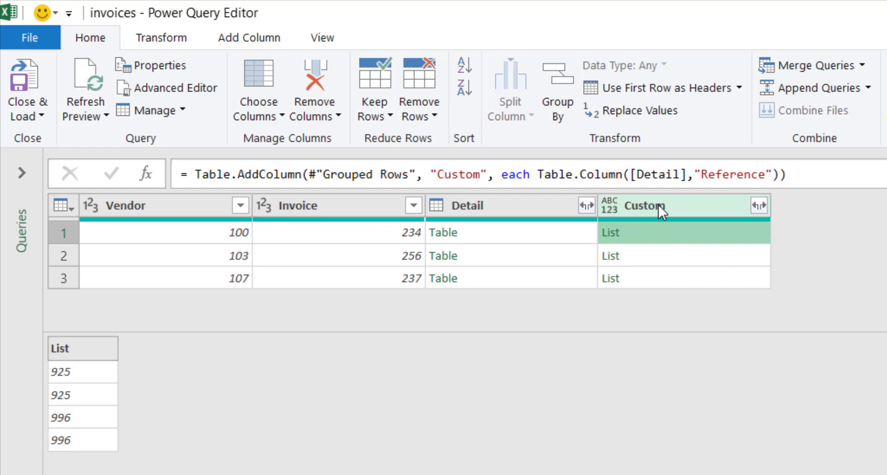
click(247, 37)
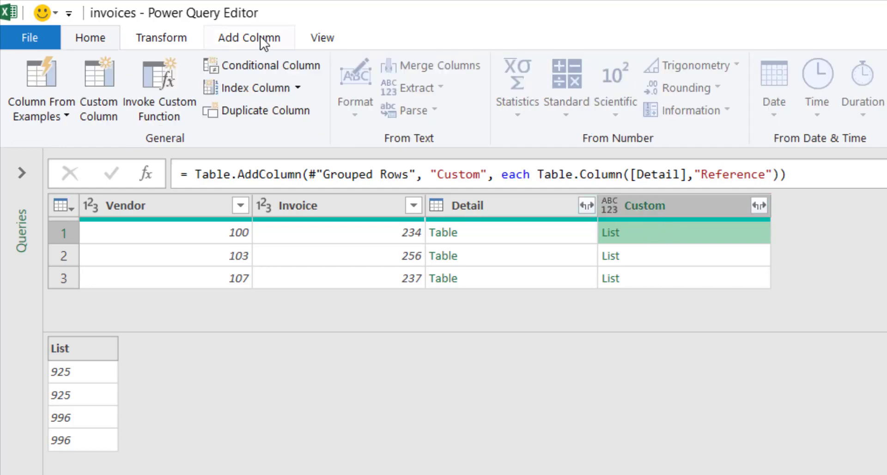
Step: Add a Custom.1 column with formula List.Distinct([Custom])
click(98, 88)
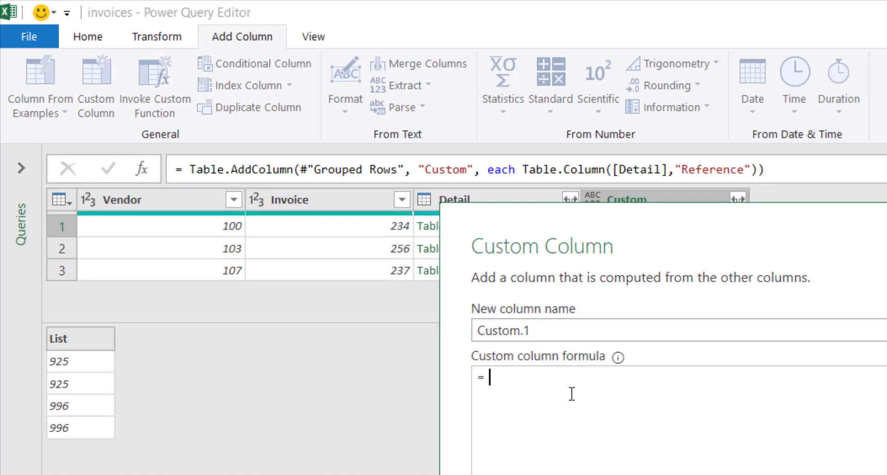
text(List.Di)
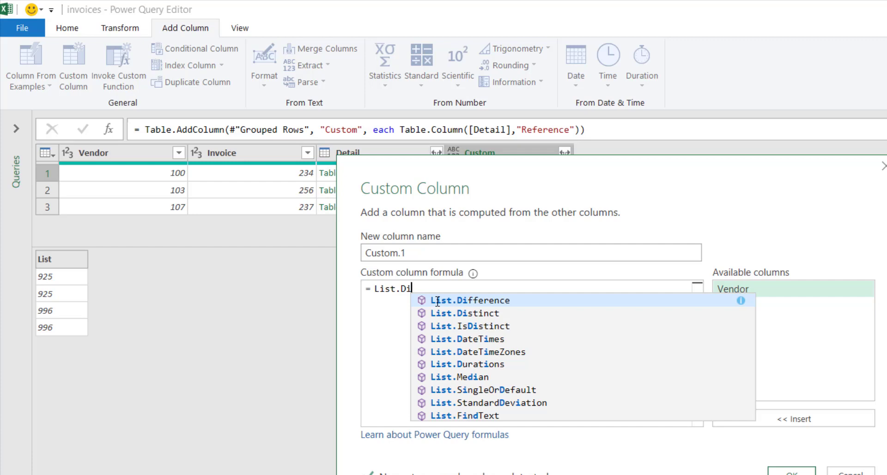
click(464, 312)
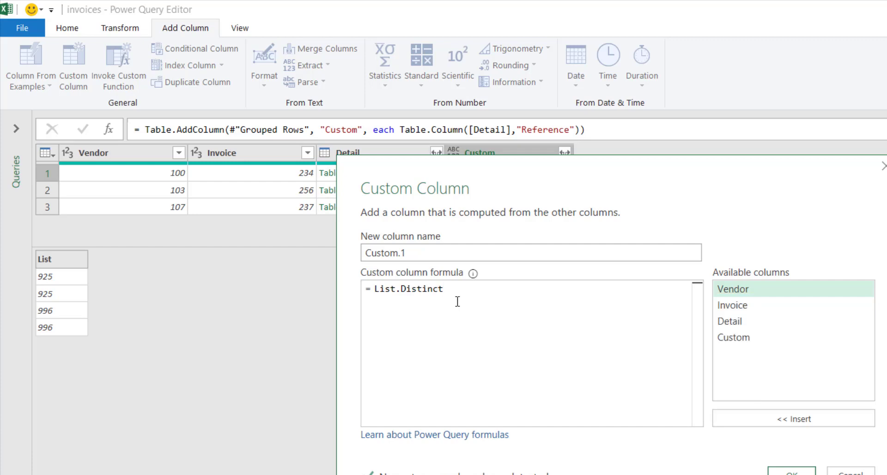
text(()
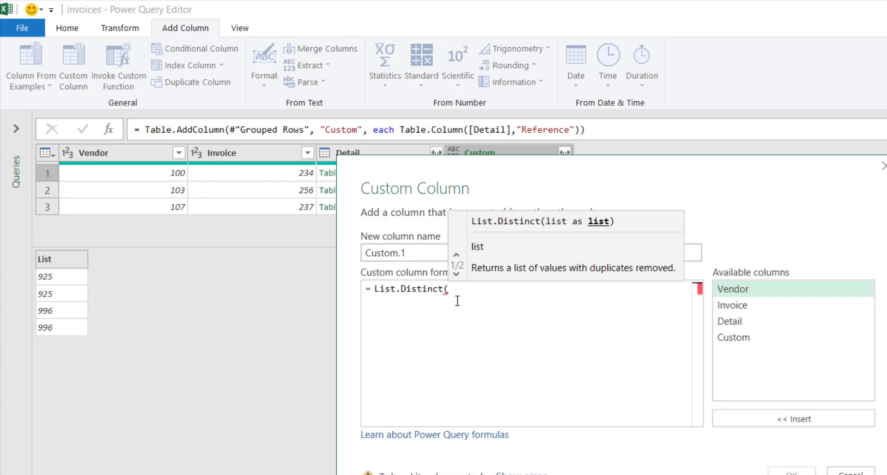
double_click(732, 337)
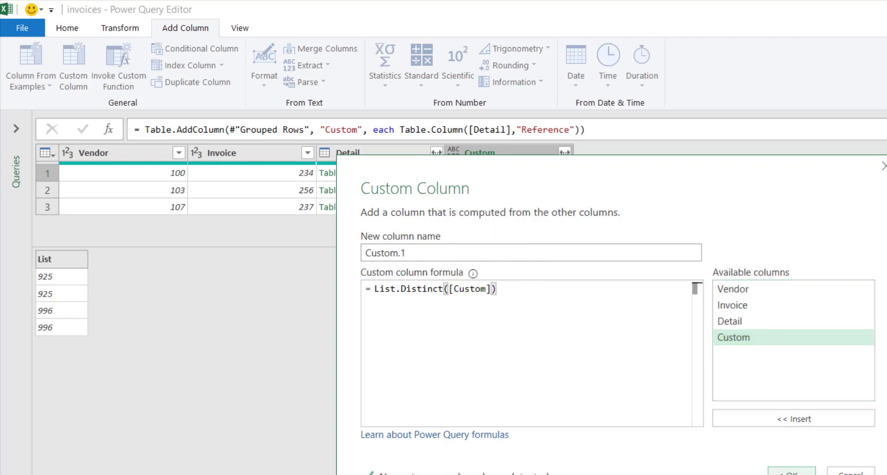
click(790, 471)
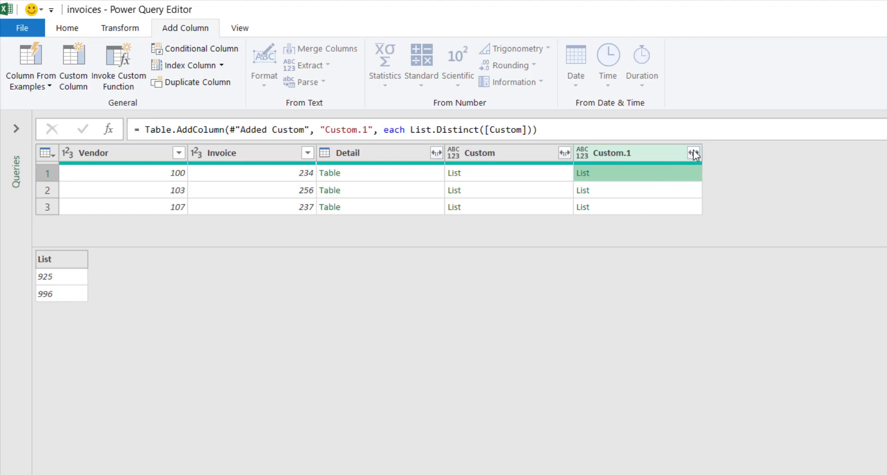
Step: Extract Custom.1 values joined by commas: 925,996; 871; 777,778
click(694, 152)
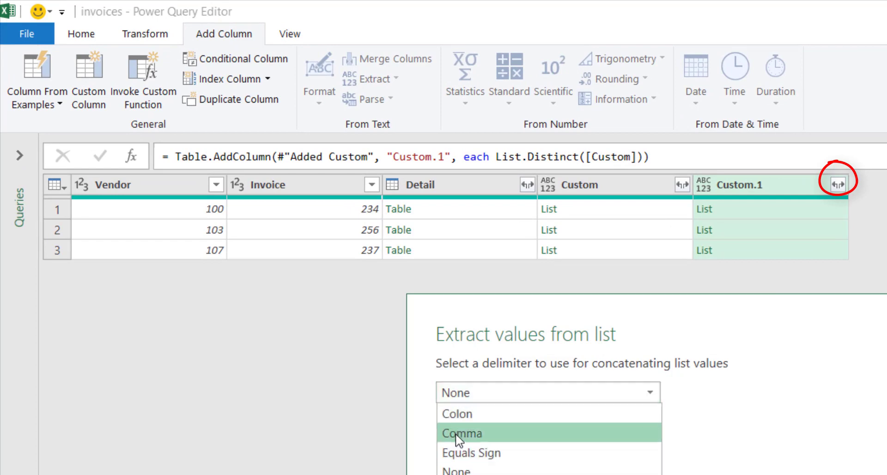
click(461, 432)
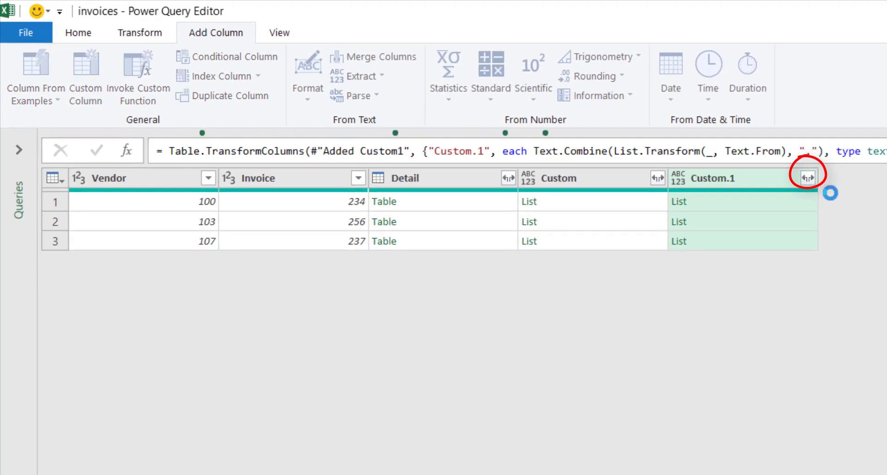
click(806, 178)
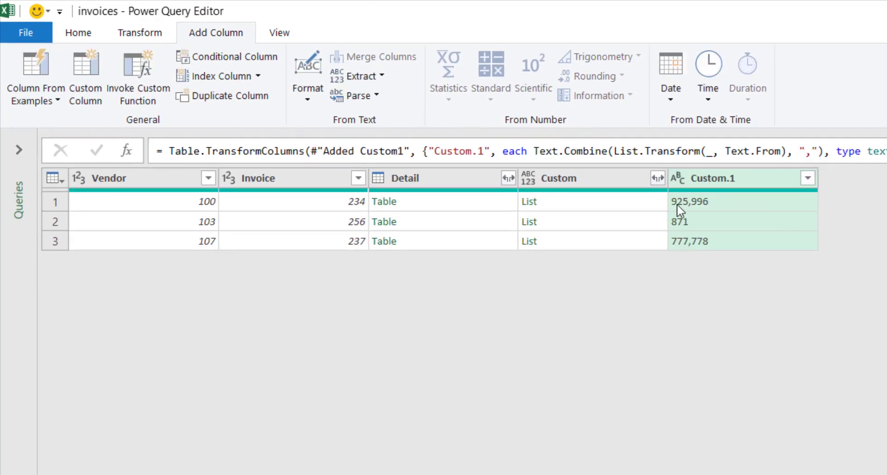
mouse_move(768, 219)
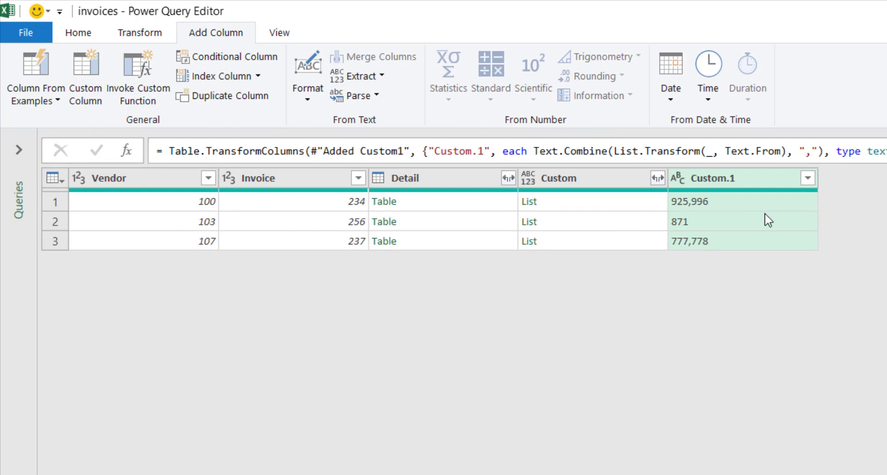
mouse_move(300, 212)
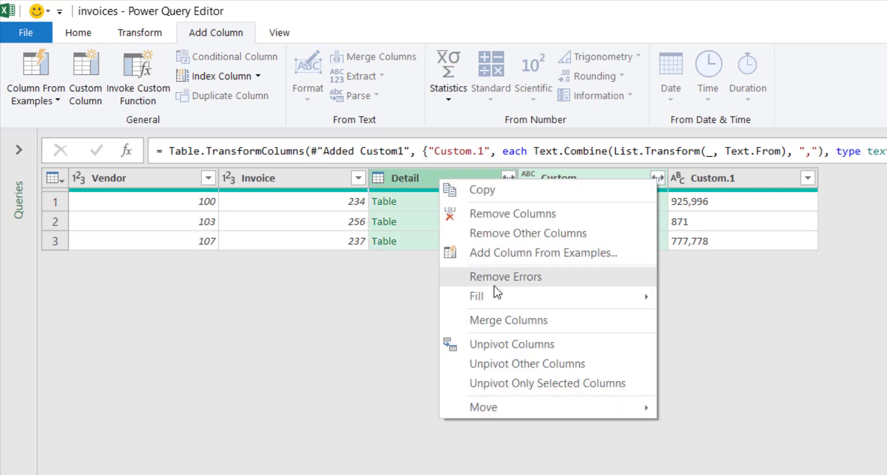
Step: Remove the Detail and Custom columns, leaving Vendor, Invoice and Custom.1
click(511, 213)
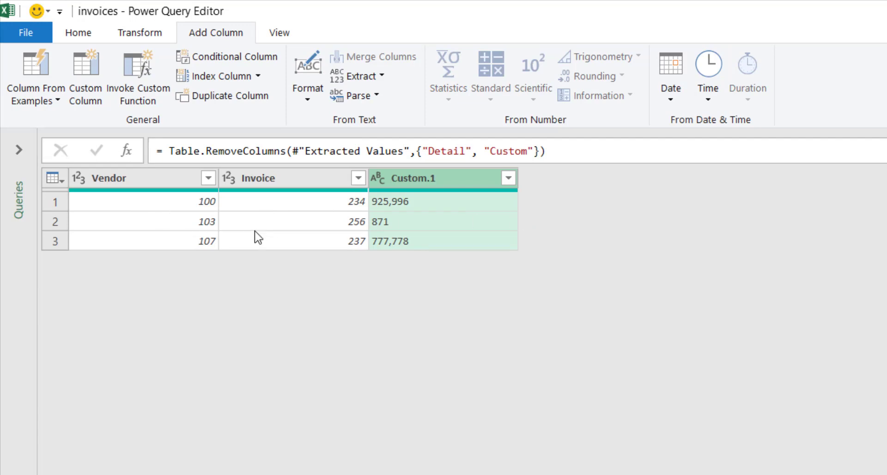
mouse_move(400, 226)
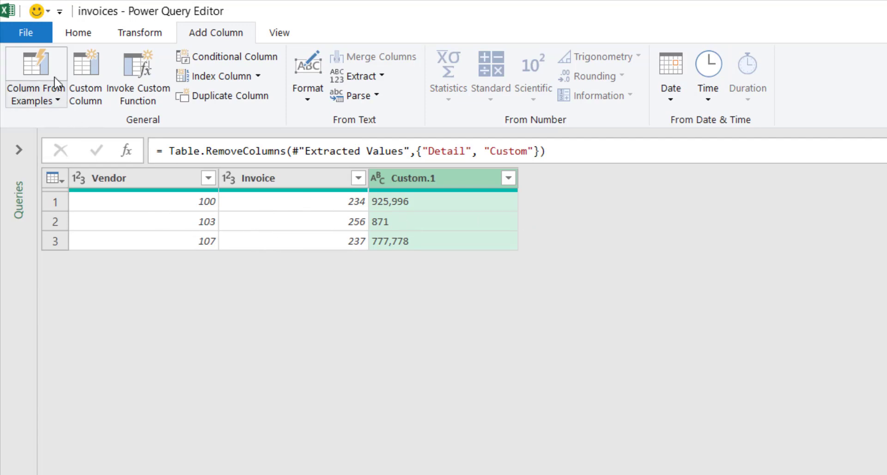
click(77, 32)
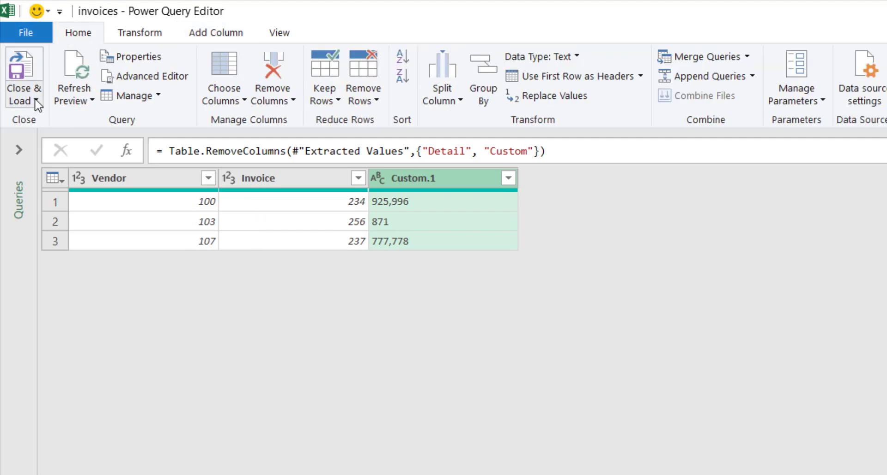
mouse_move(426, 247)
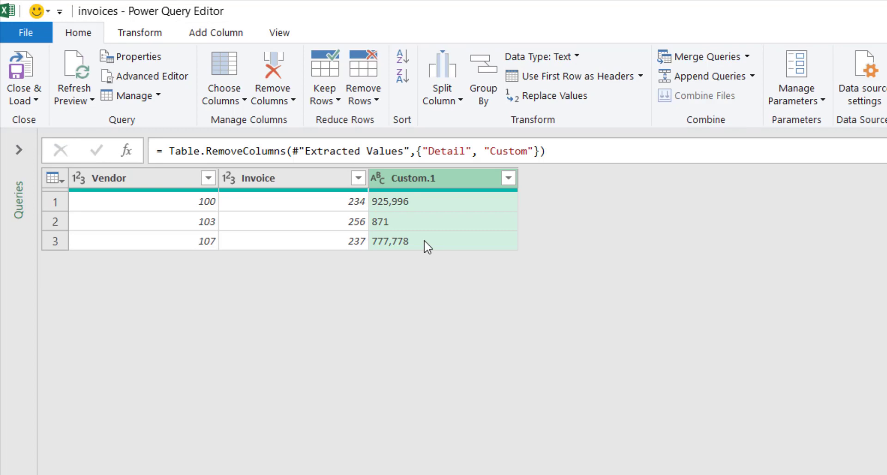